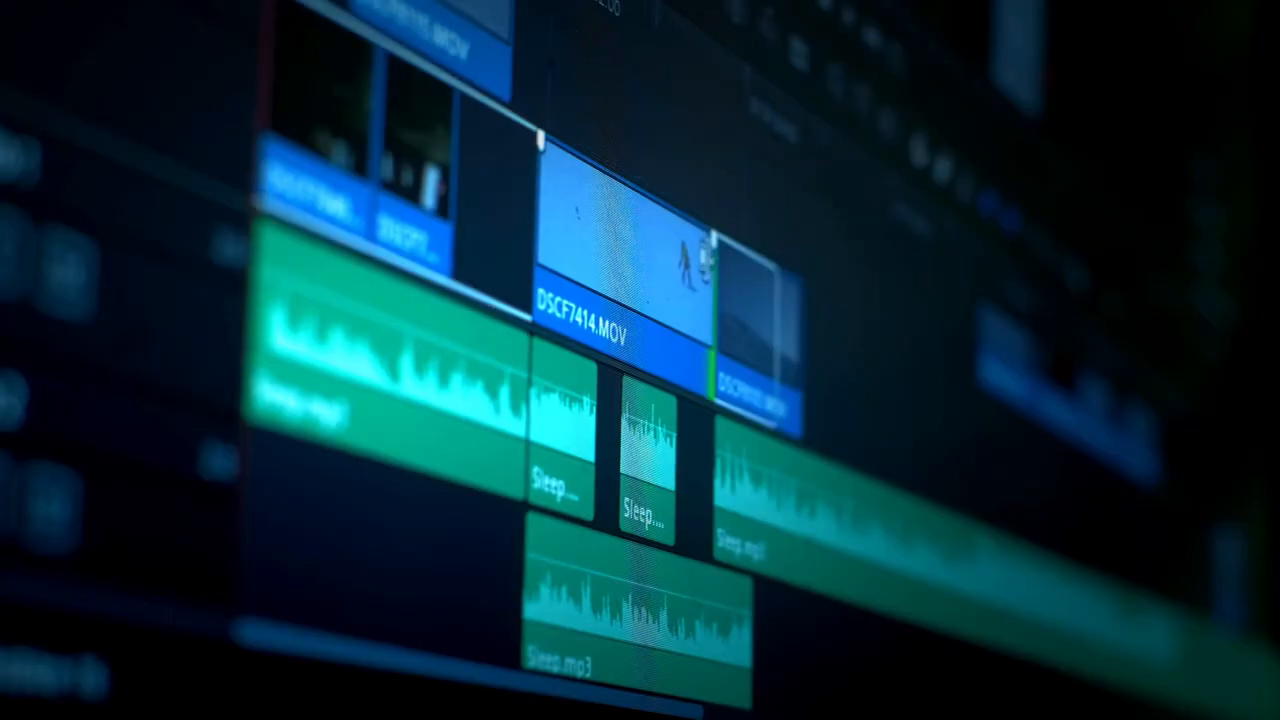
Trim the end of DSCF7414.MOV shorter so DSCF8103.MOV ripples in directly after it.
{"action": "left_click", "coordinate": [676, 280]}
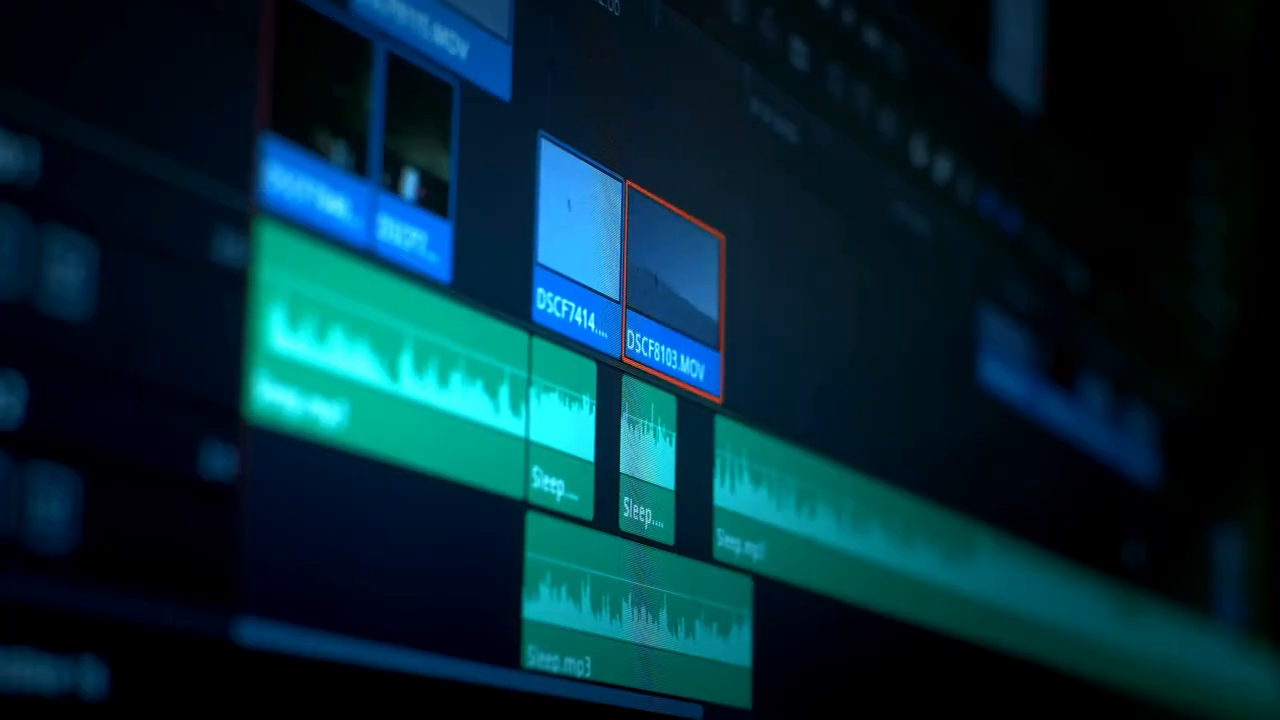